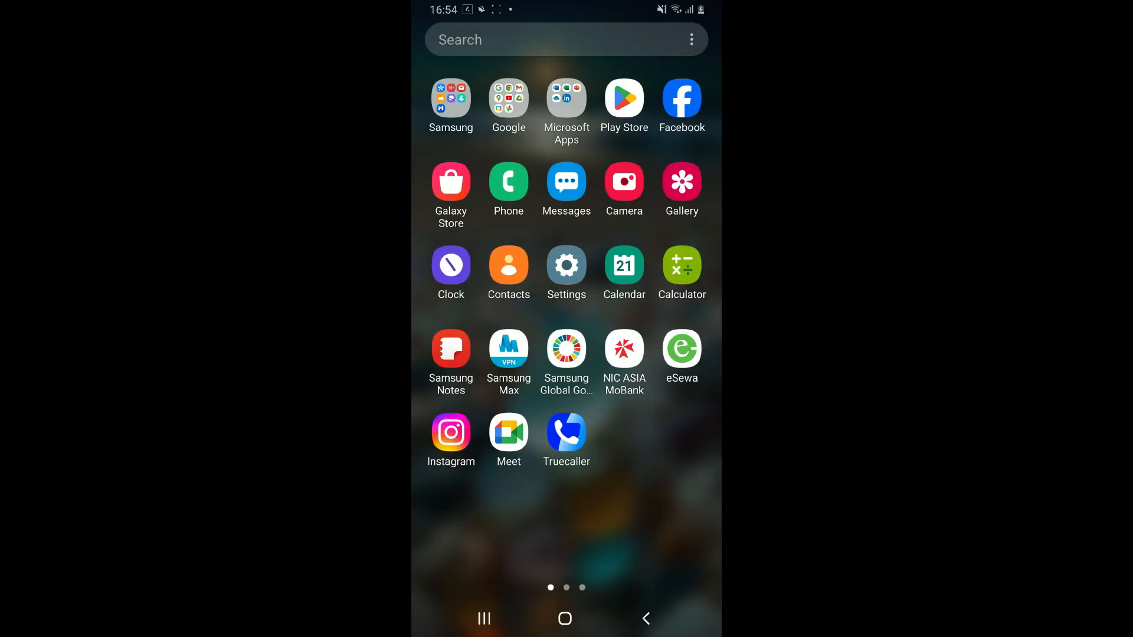
Enter device Settings and reach the Apps list of all 133 installed apps
click(565, 265)
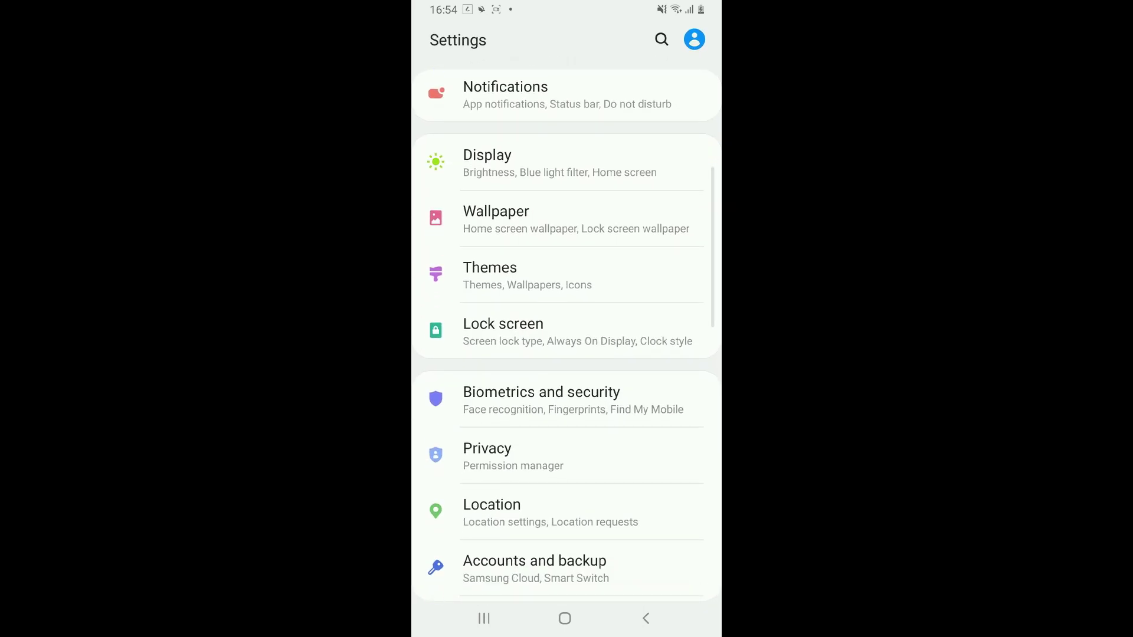
scroll(down, 3)
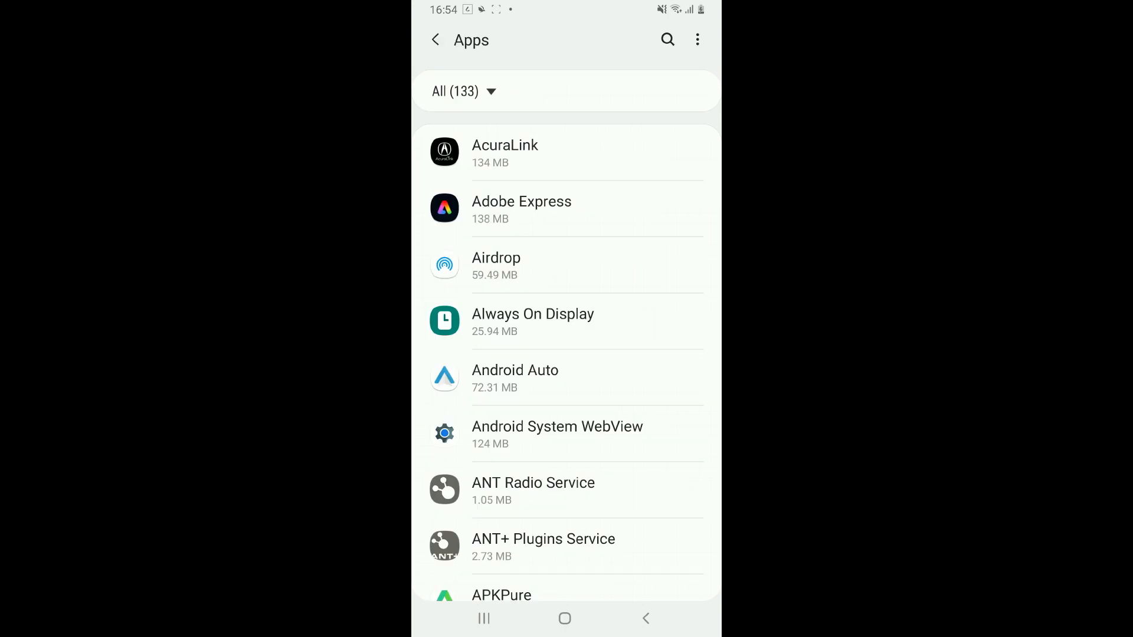
Clear AcuraLink's cache and data to 0 B from Storage and return to App info
click(565, 153)
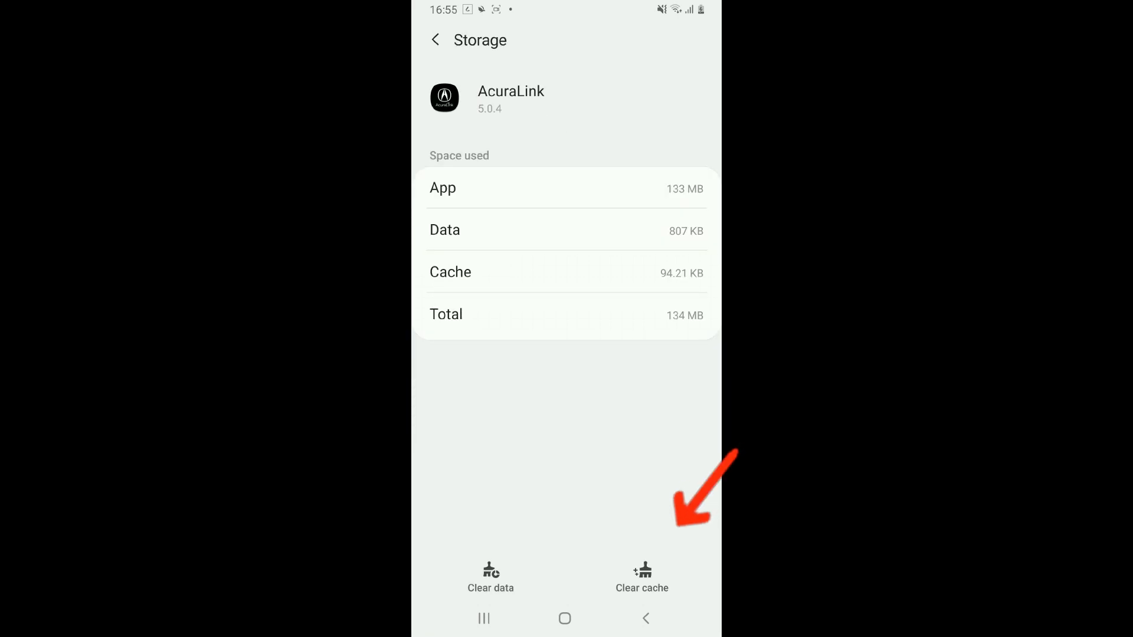
click(642, 575)
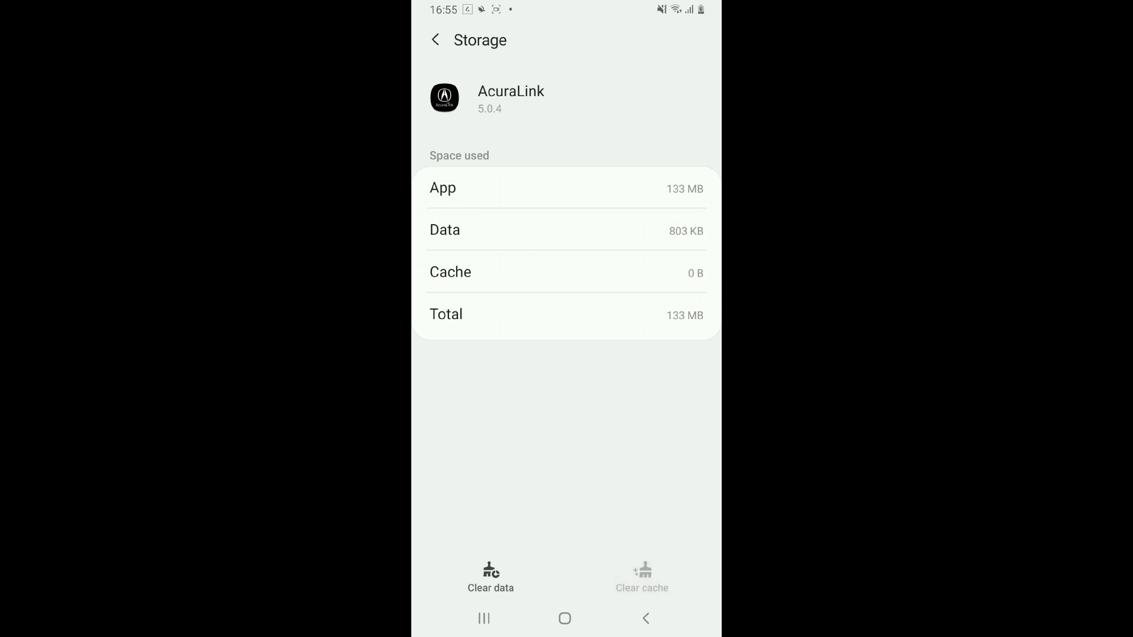
click(490, 578)
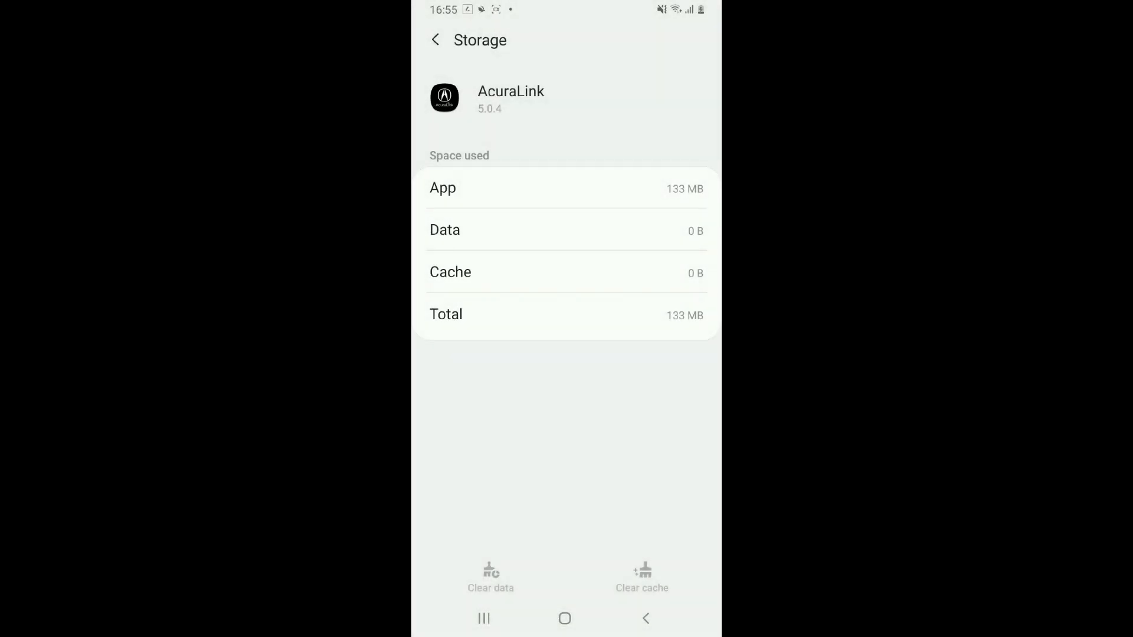
click(435, 40)
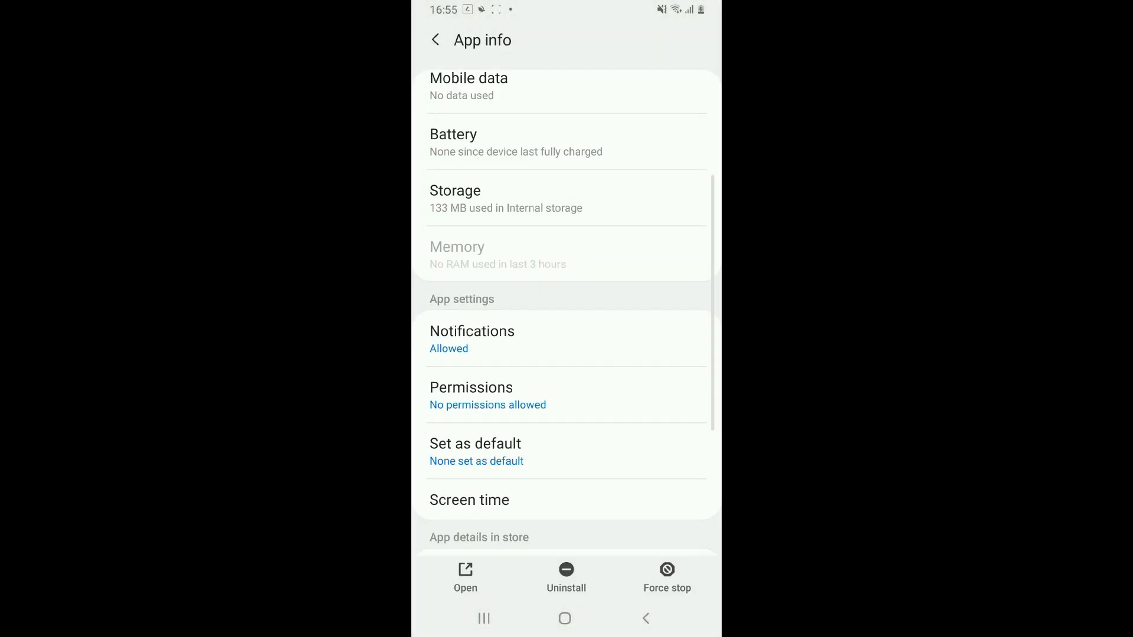
Review AcuraLink's Notifications and Permissions pages, then go Home to the app drawer
scroll(down, 3)
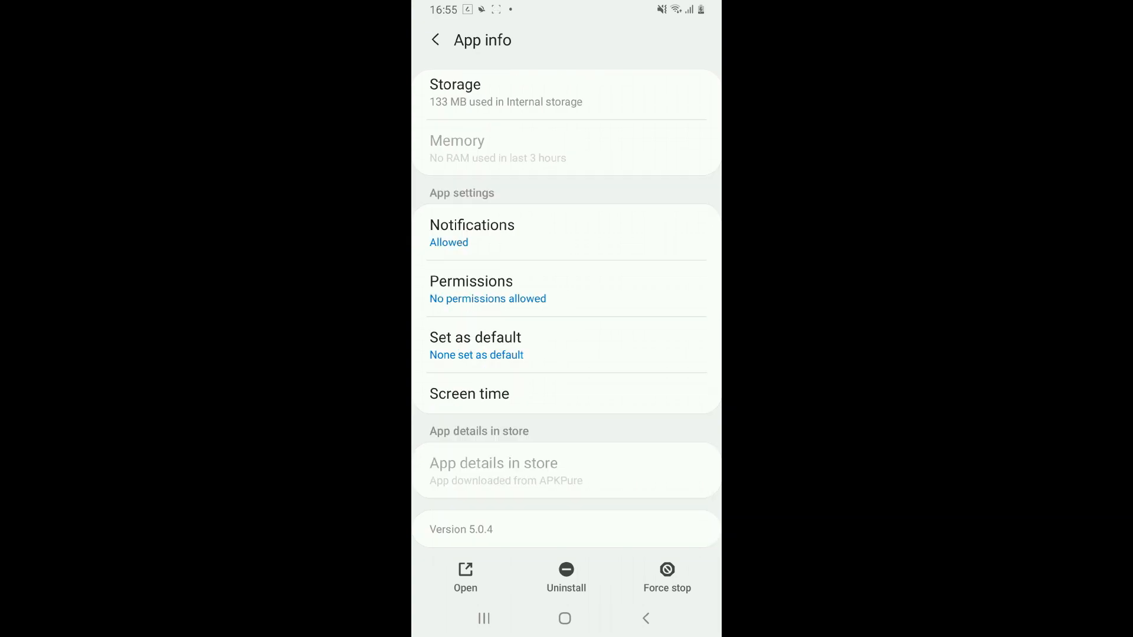
click(565, 233)
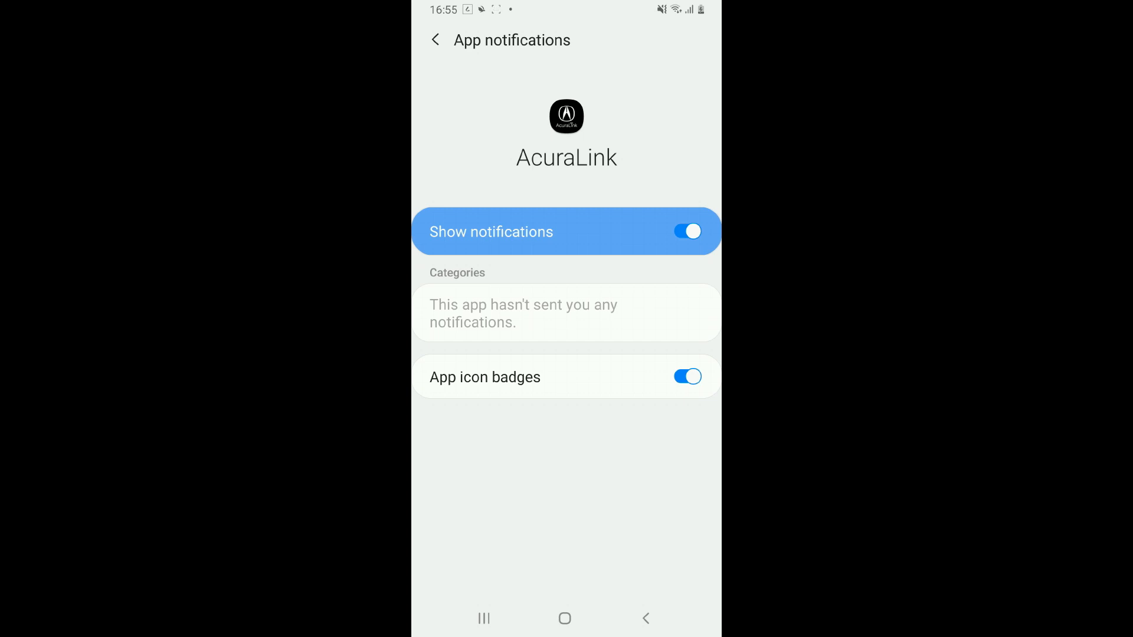
click(435, 40)
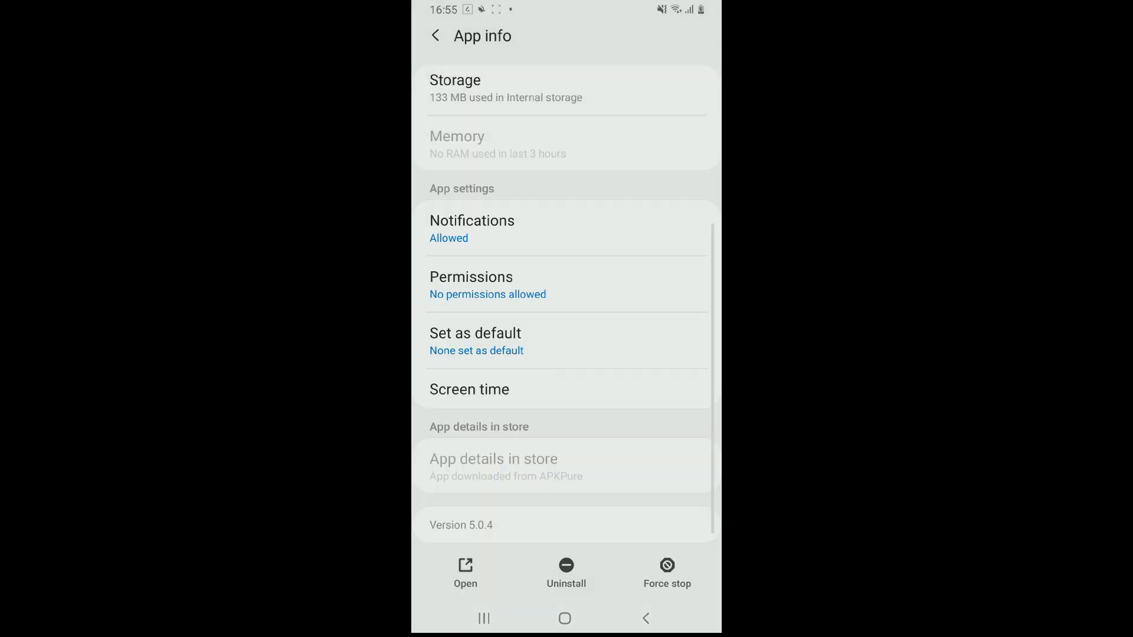
click(471, 285)
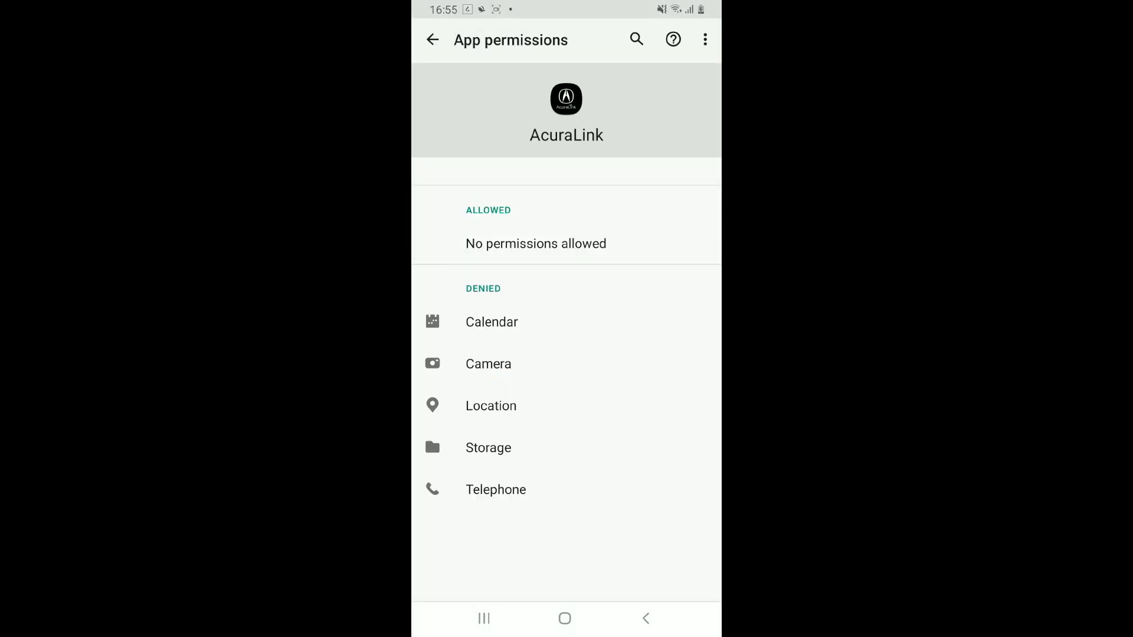
click(432, 40)
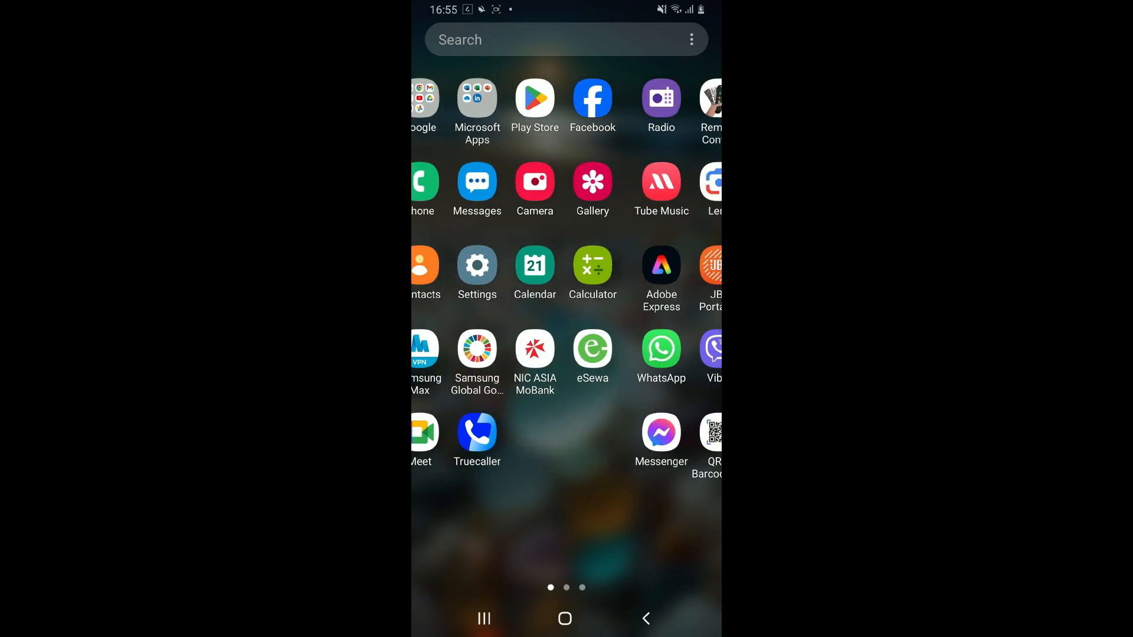
Uninstall AcuraLink from the last home-screen page and confirm with OK
scroll(left, 3)
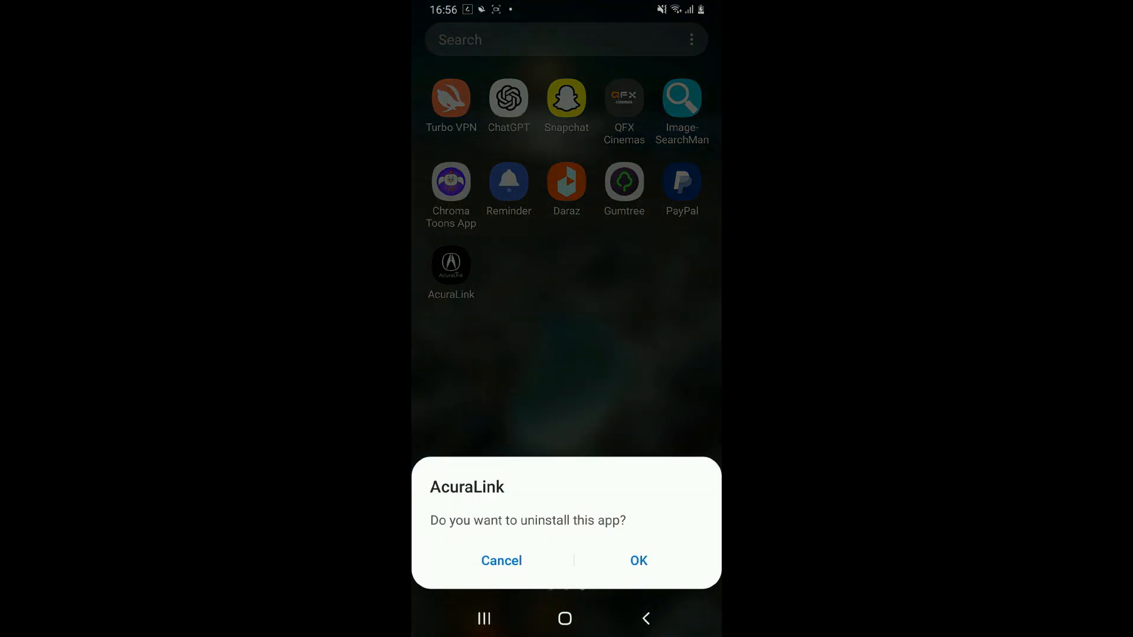
click(637, 561)
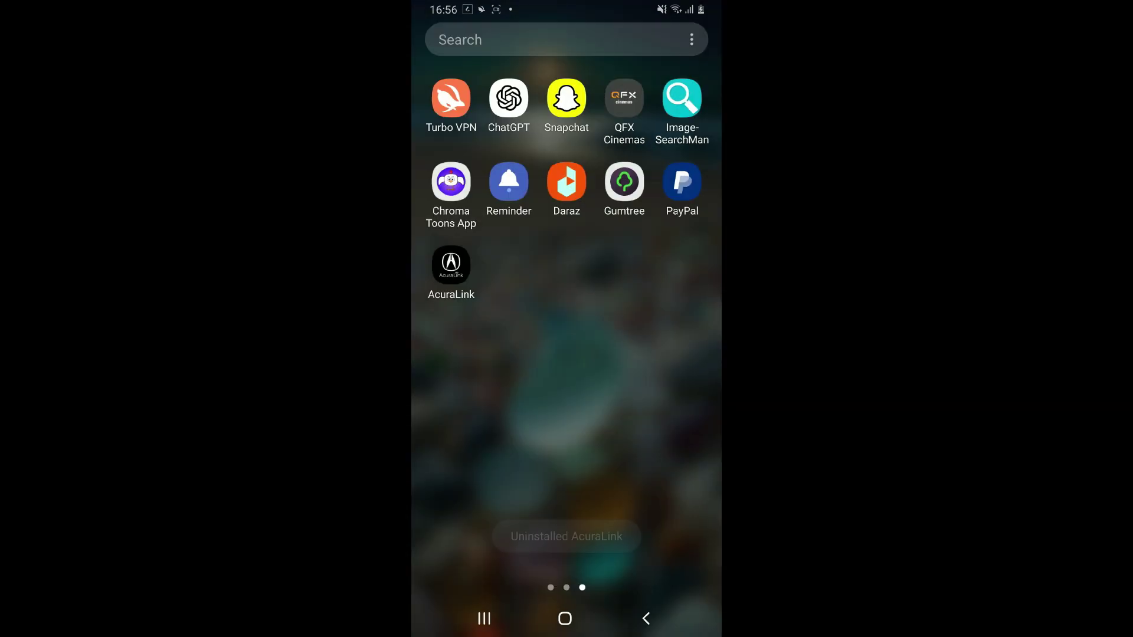